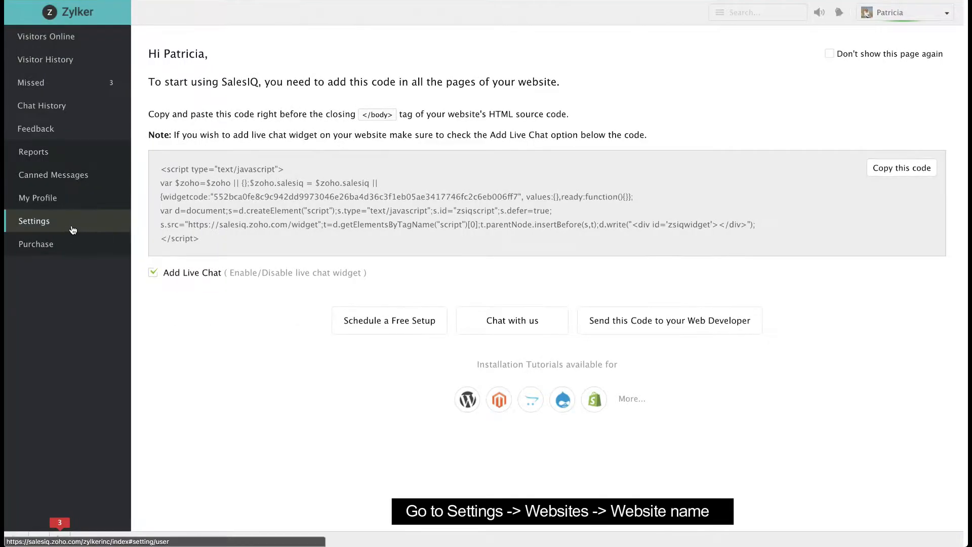
Show the Websites list in Settings, including zylkerfurniture and zylker
left_click(35, 221)
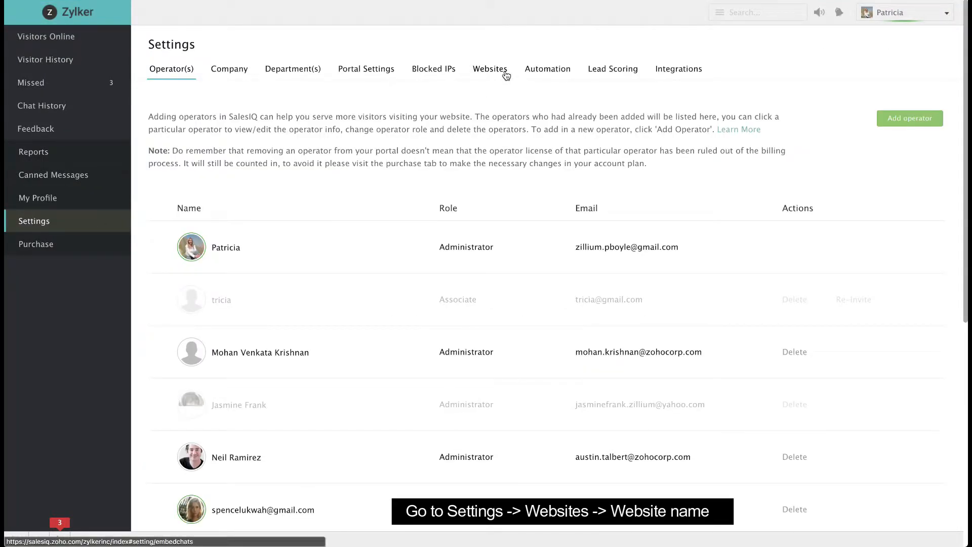
left_click(490, 69)
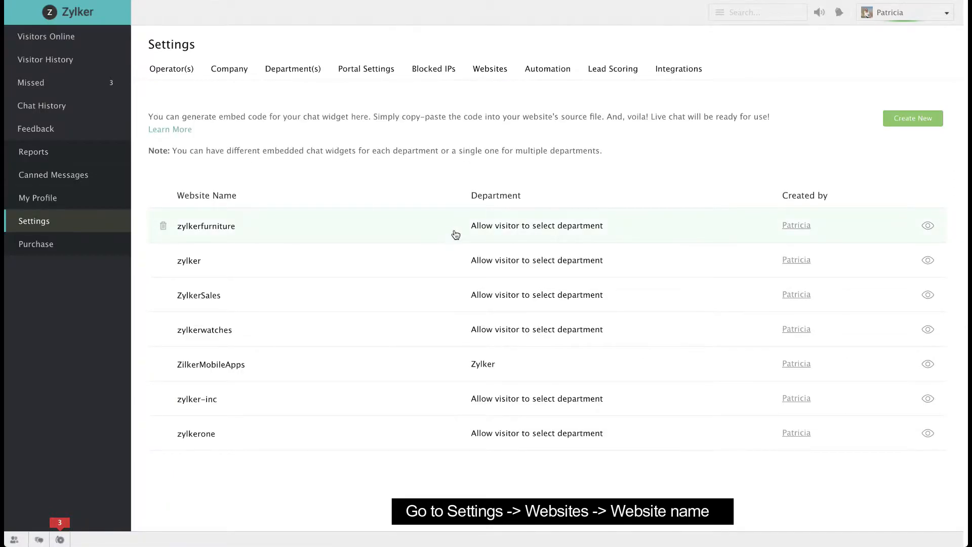
Go to the zylkerfurniture website's Widget settings showing the widget-type choices
left_click(206, 226)
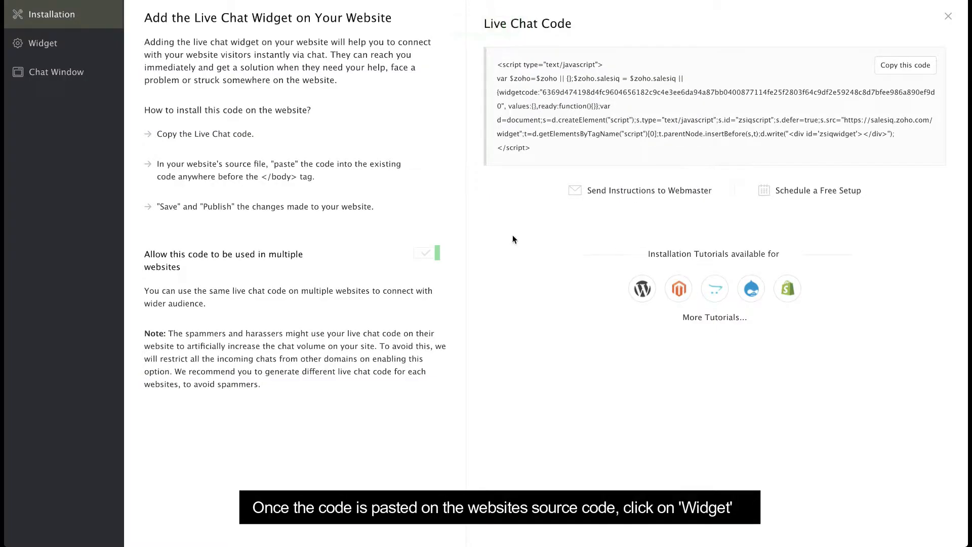
left_click(43, 43)
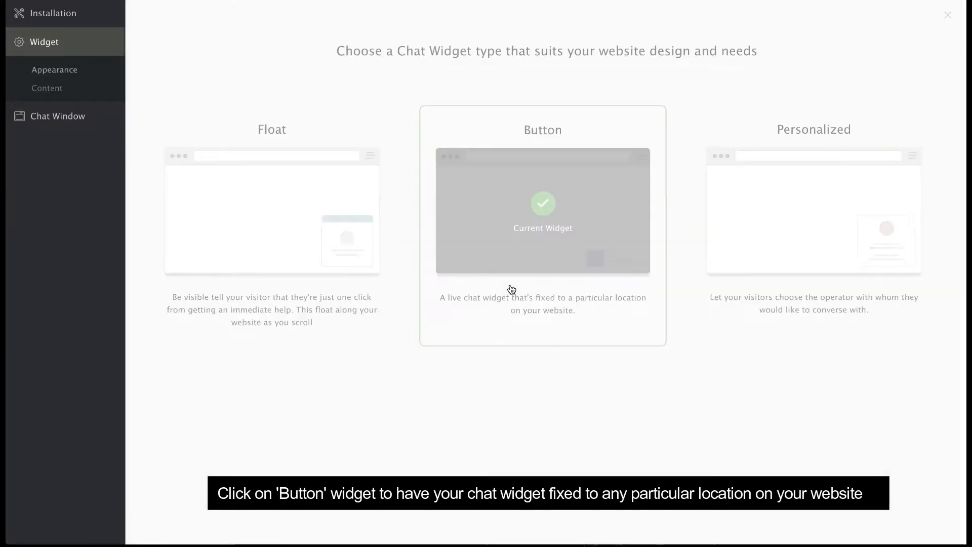
Choose the Button widget with the Leo sticker in blue #00a1ff and update
left_click(542, 210)
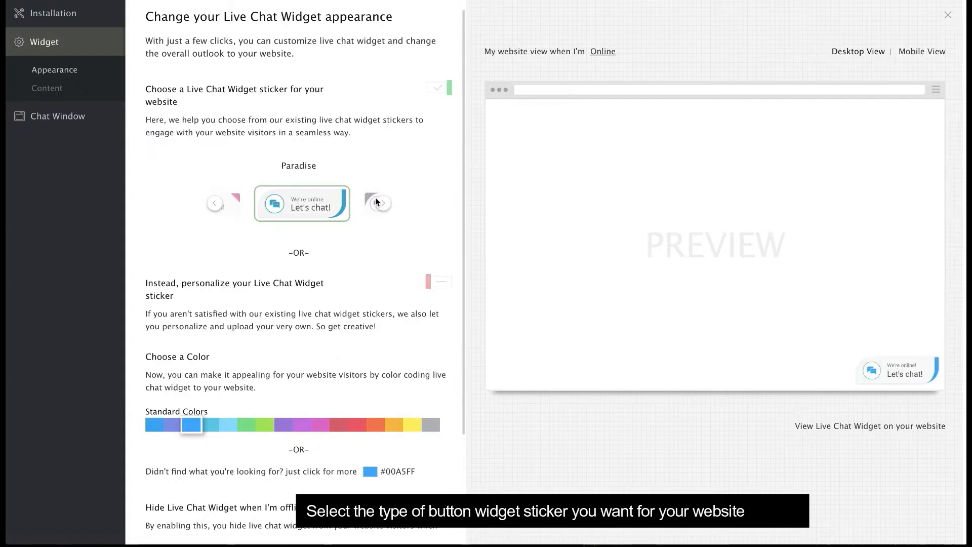
left_click(378, 203)
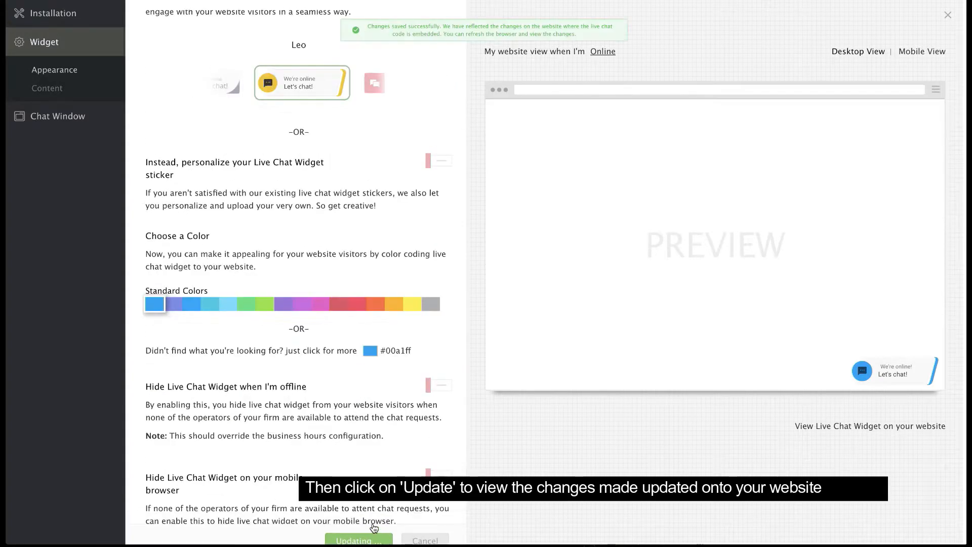
left_click(358, 540)
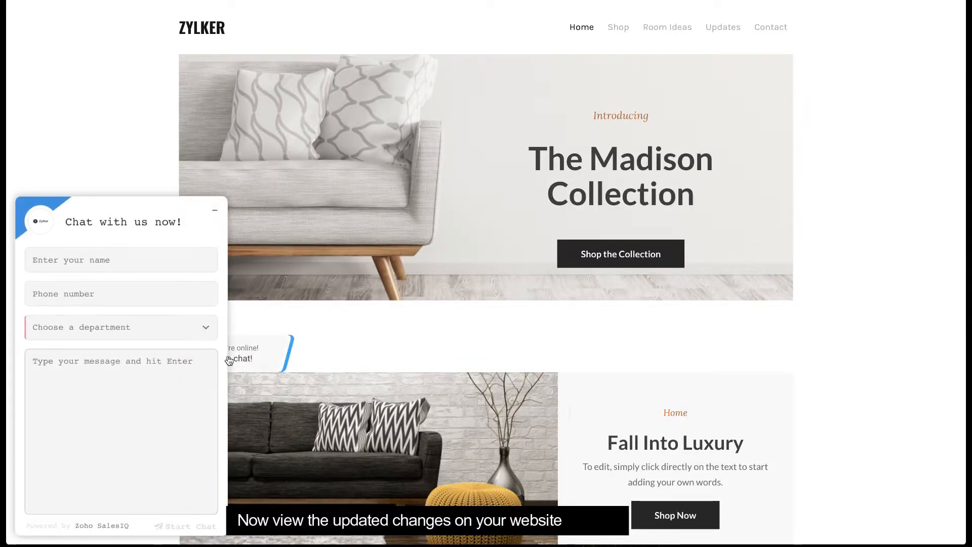
Update the Leo appearance settings, leaving hide-when-offline and hide-on-mobile off
left_click(215, 211)
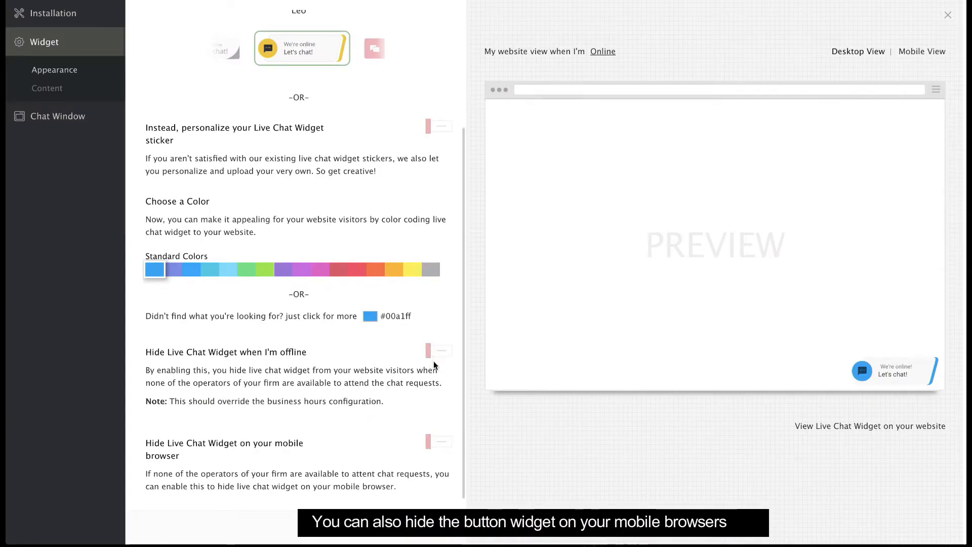
left_click(438, 441)
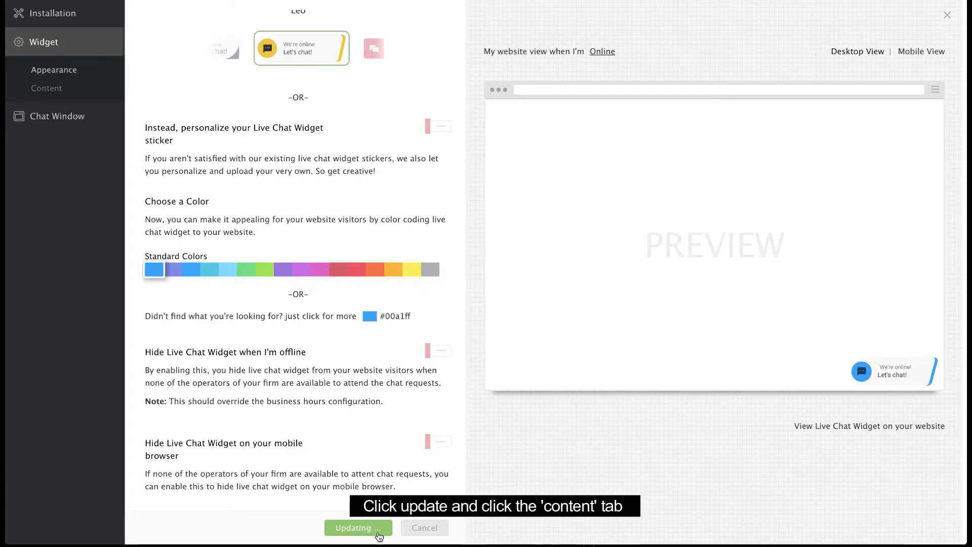
Use the Website Font with online labels 'We're online' and 'Let's chat!' and update
left_click(357, 527)
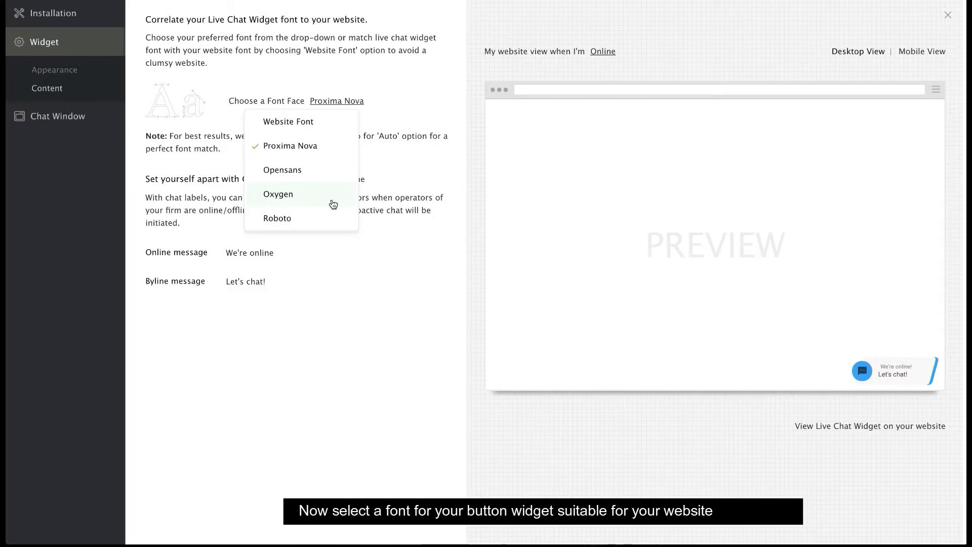
left_click(288, 122)
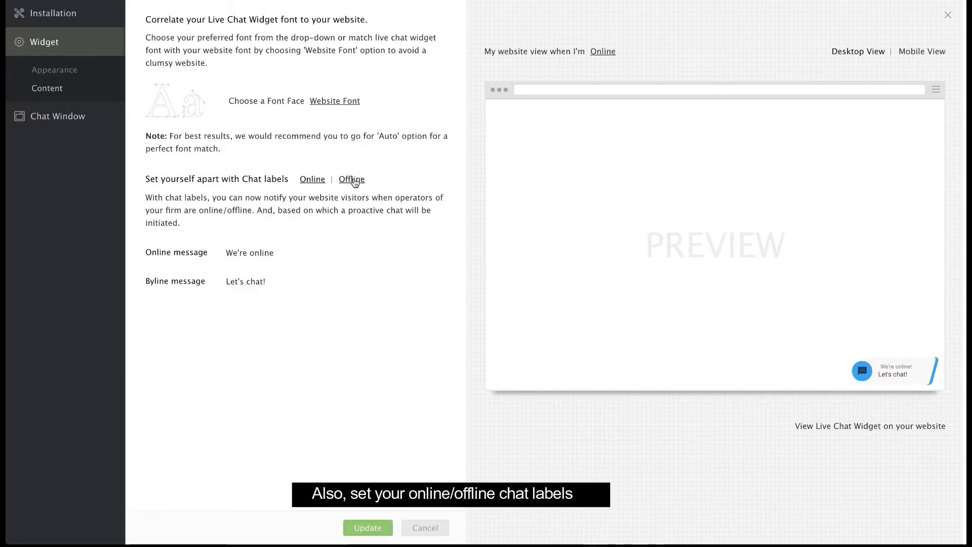
left_click(367, 527)
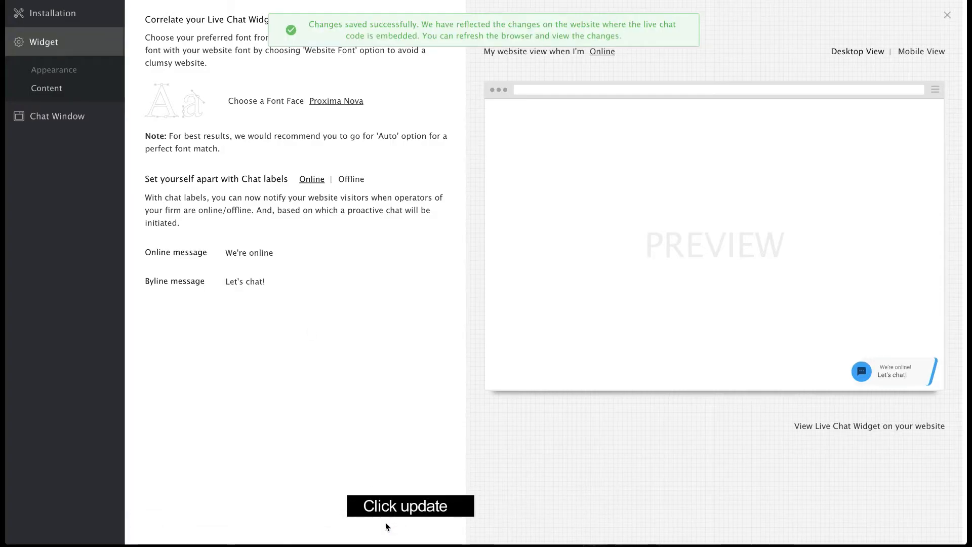
left_click(601, 52)
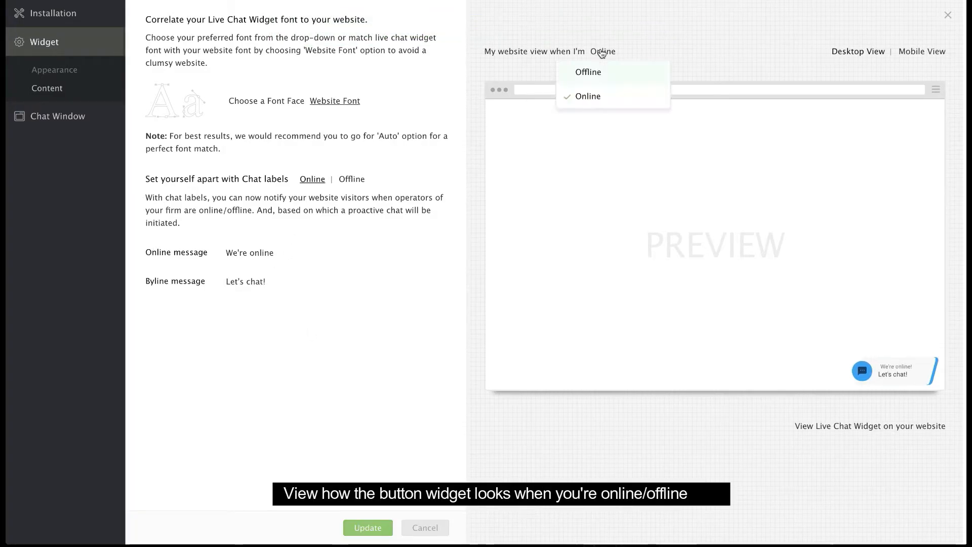
left_click(587, 96)
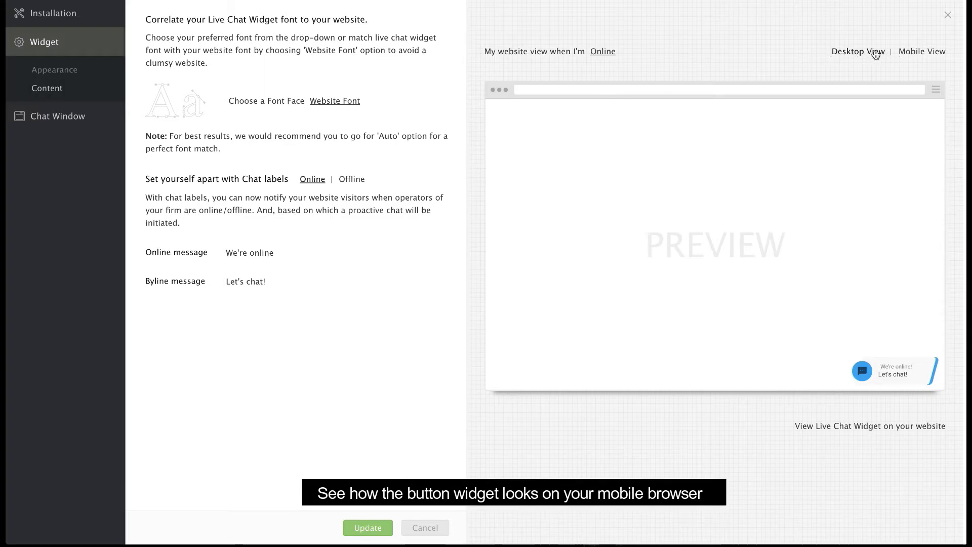
left_click(921, 51)
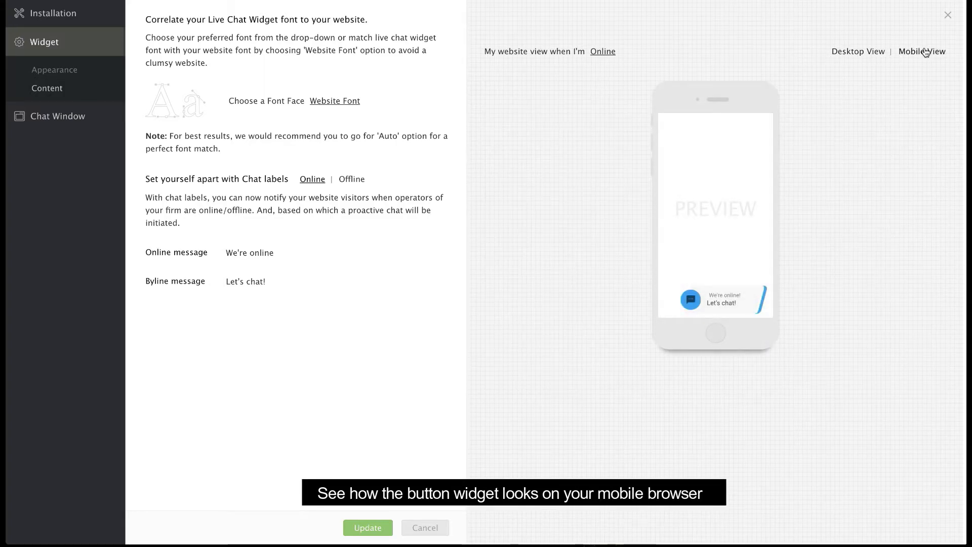
left_click(858, 52)
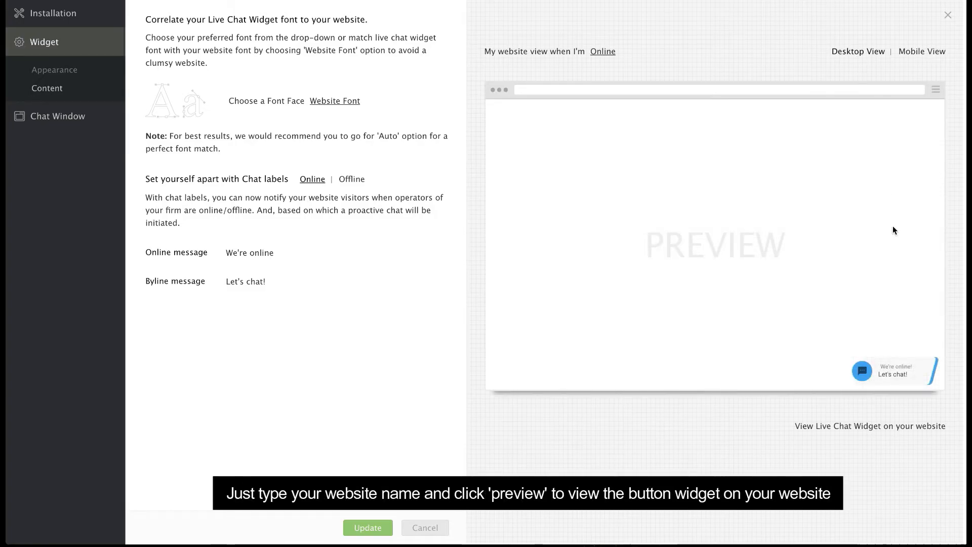
left_click(869, 426)
type("www.zylkerfurniture.com")
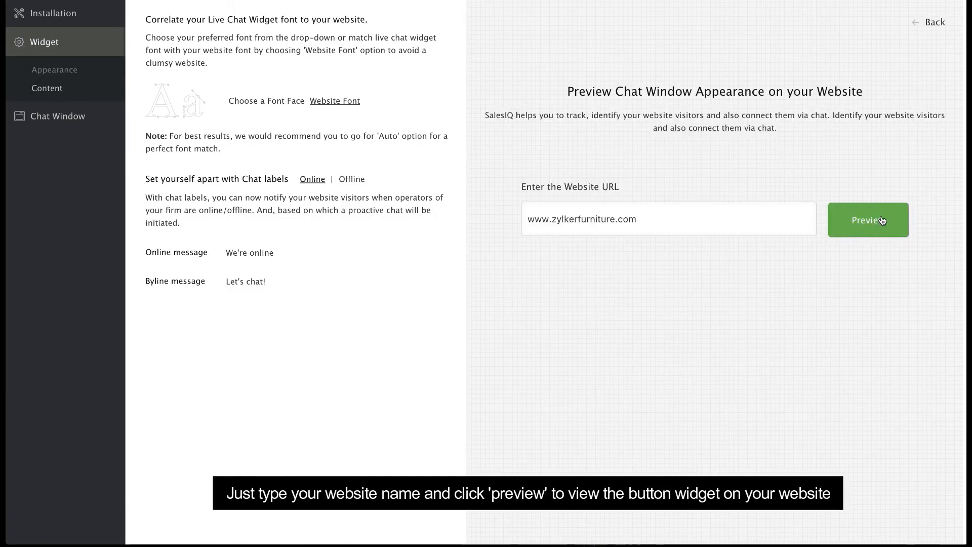
left_click(868, 220)
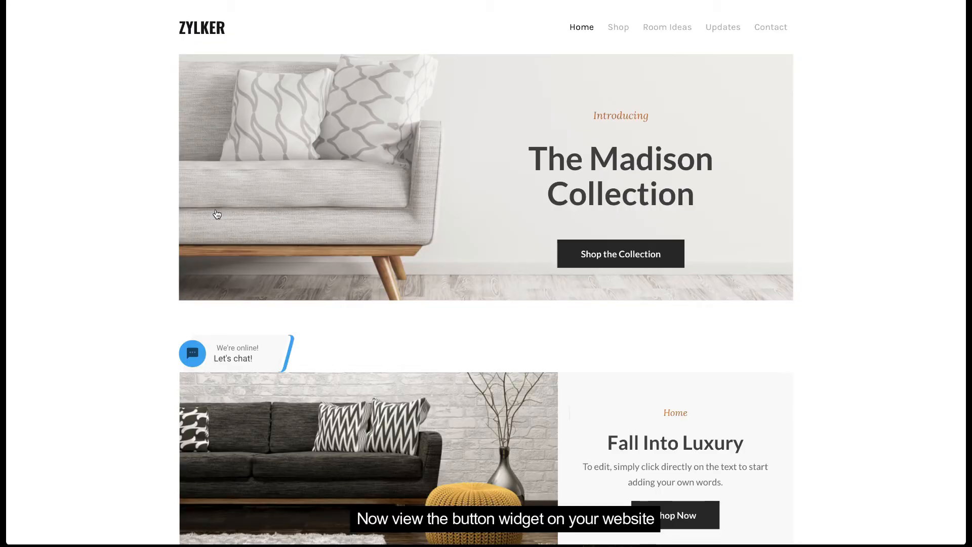
mouse_move(217, 215)
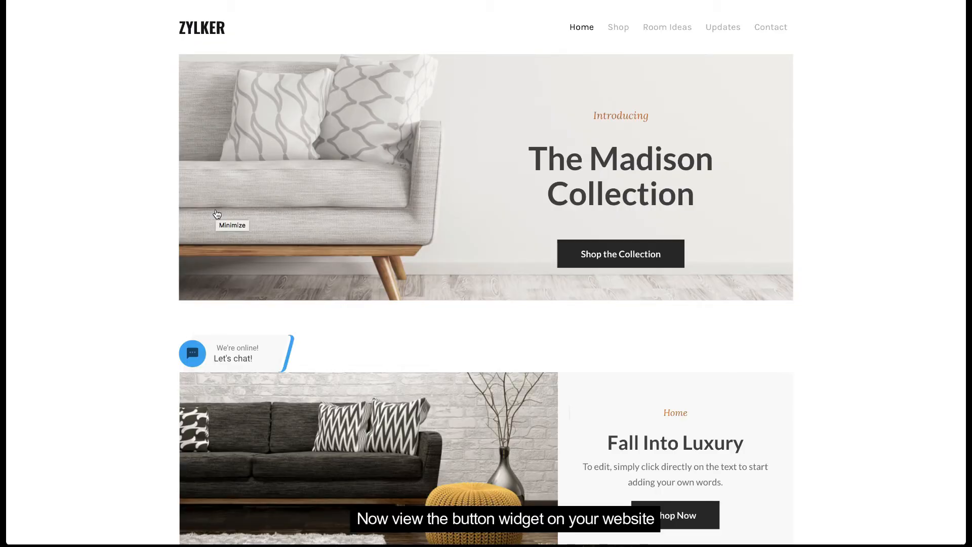